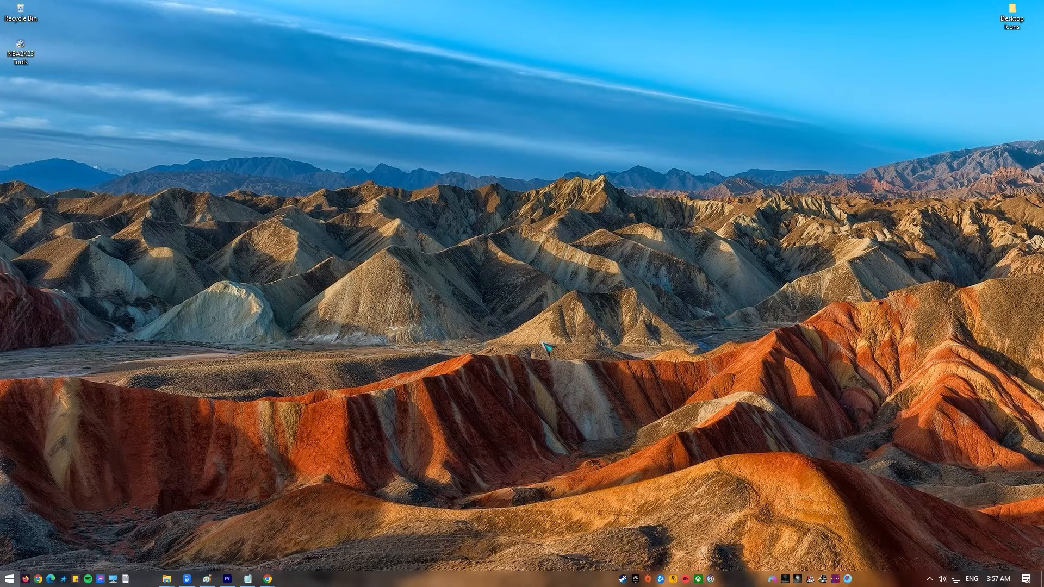
Launch Windows Settings from the Start menu gear
{"action": "left_click", "coordinate": [10, 574]}
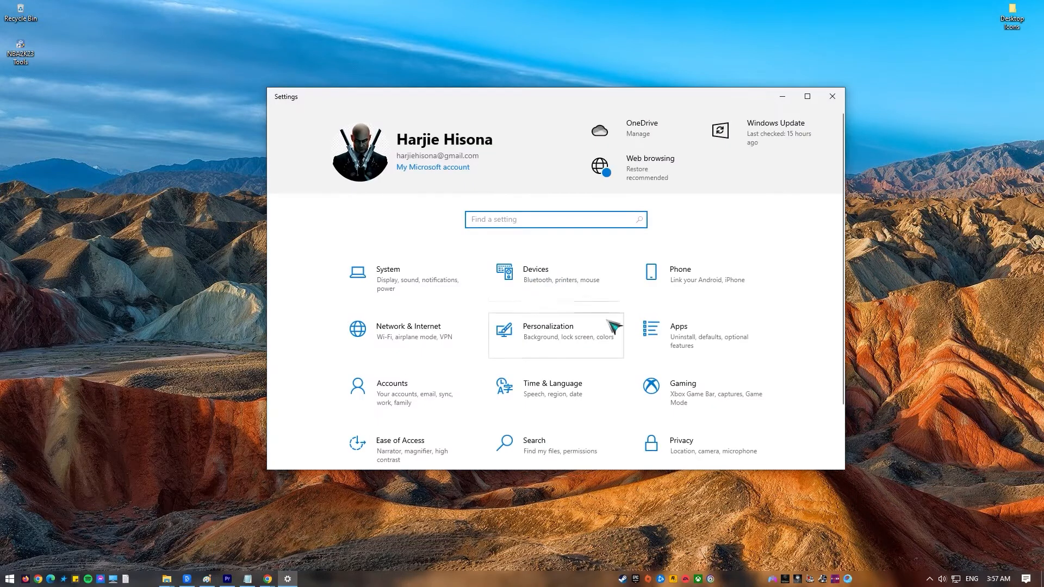
In Apps & features, select Dolby Access and reach its Advanced options Reset section
{"action": "left_click", "coordinate": [678, 335]}
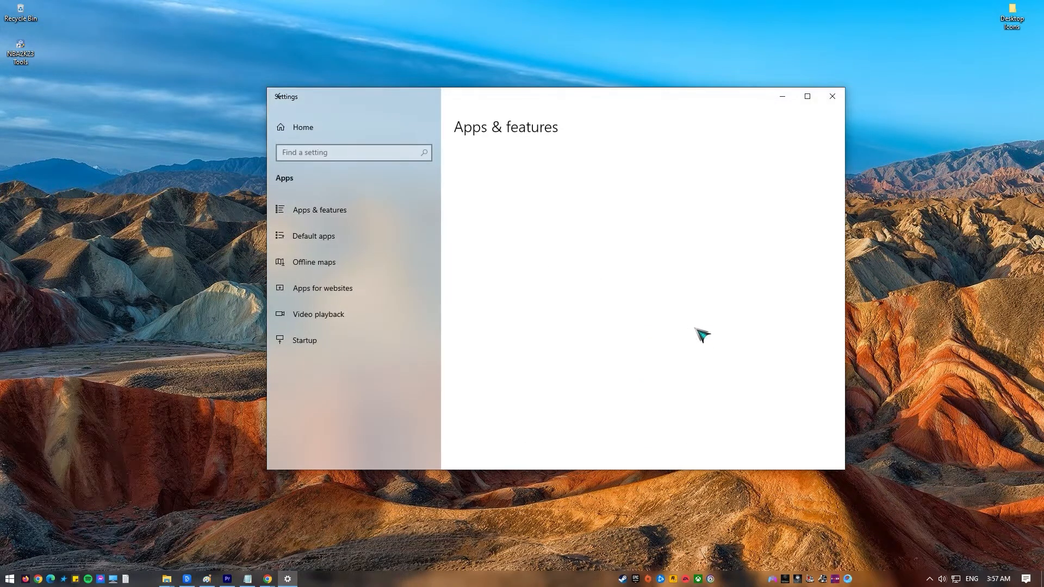
{"action": "left_click", "coordinate": [319, 210]}
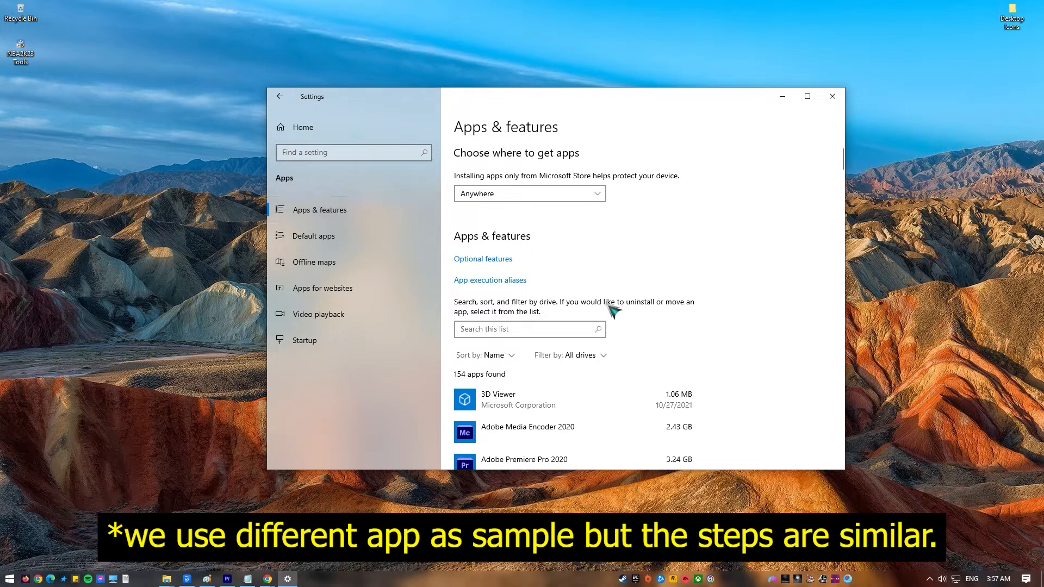
{"action": "scroll", "scroll_direction": "down", "scroll_amount": 3}
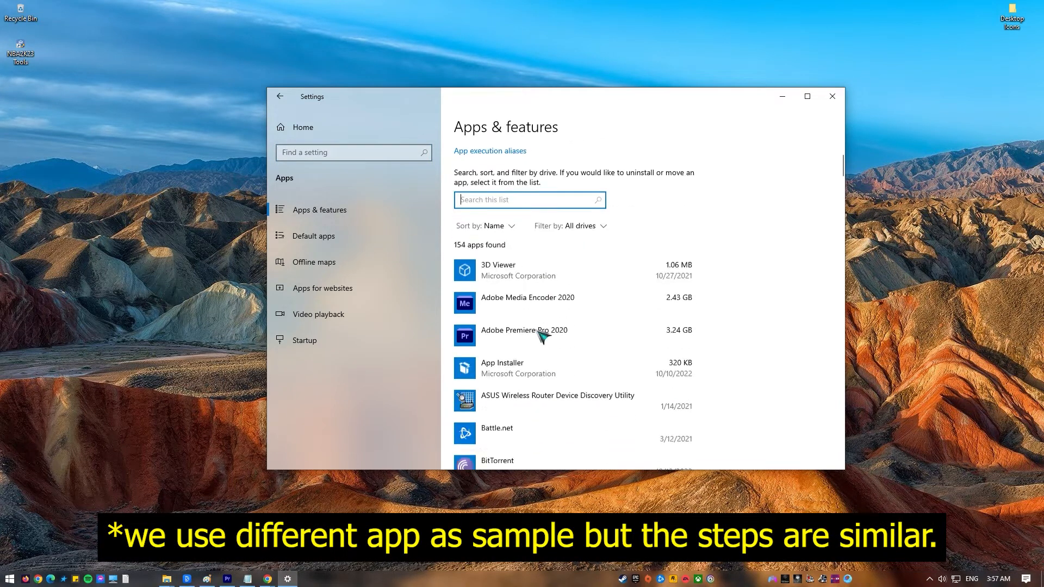
{"action": "scroll", "scroll_direction": "down", "scroll_amount": 3}
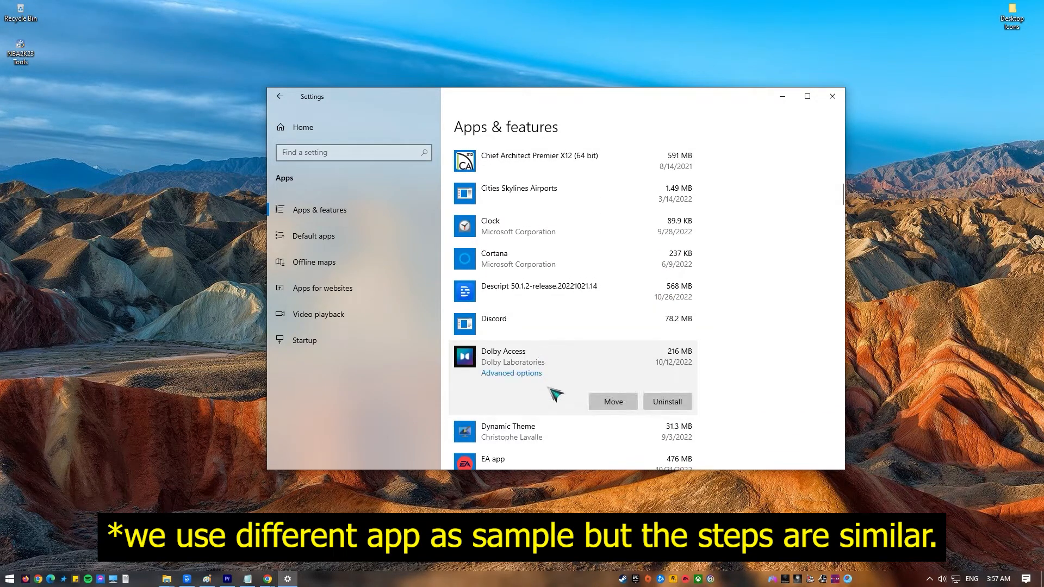
{"action": "left_click", "coordinate": [511, 373]}
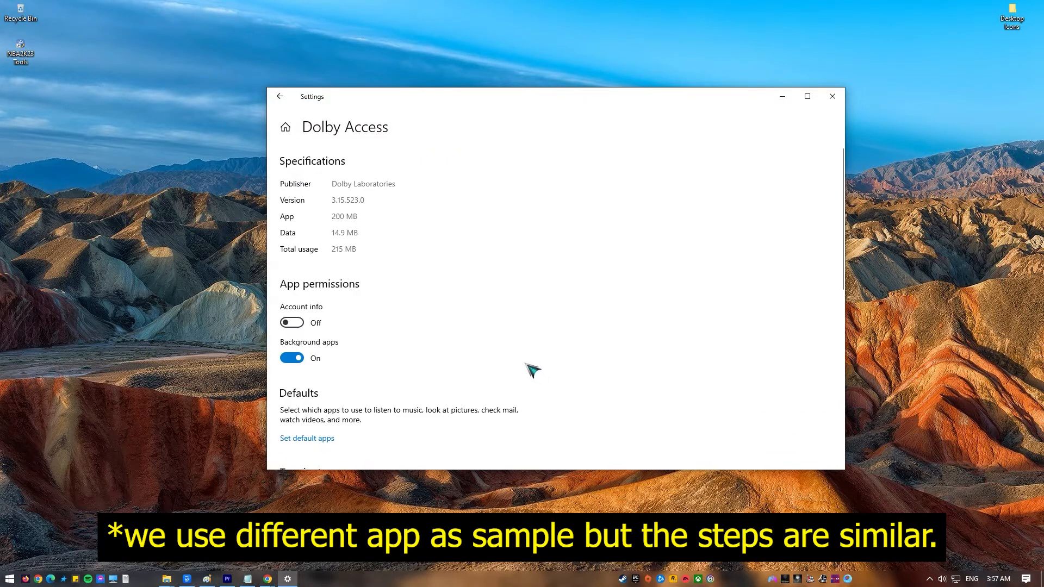
{"action": "scroll", "scroll_direction": "down", "scroll_amount": 3}
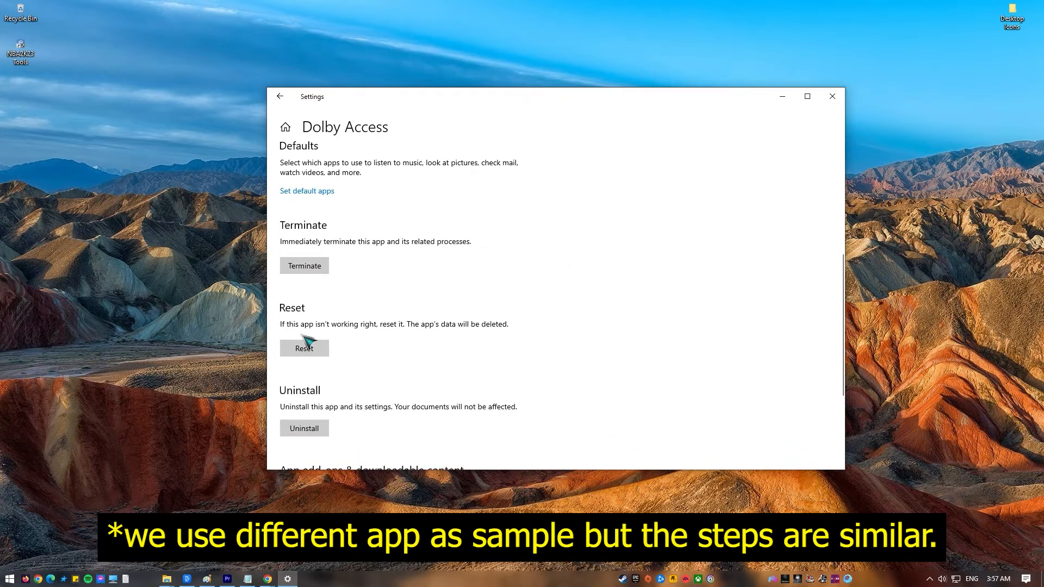